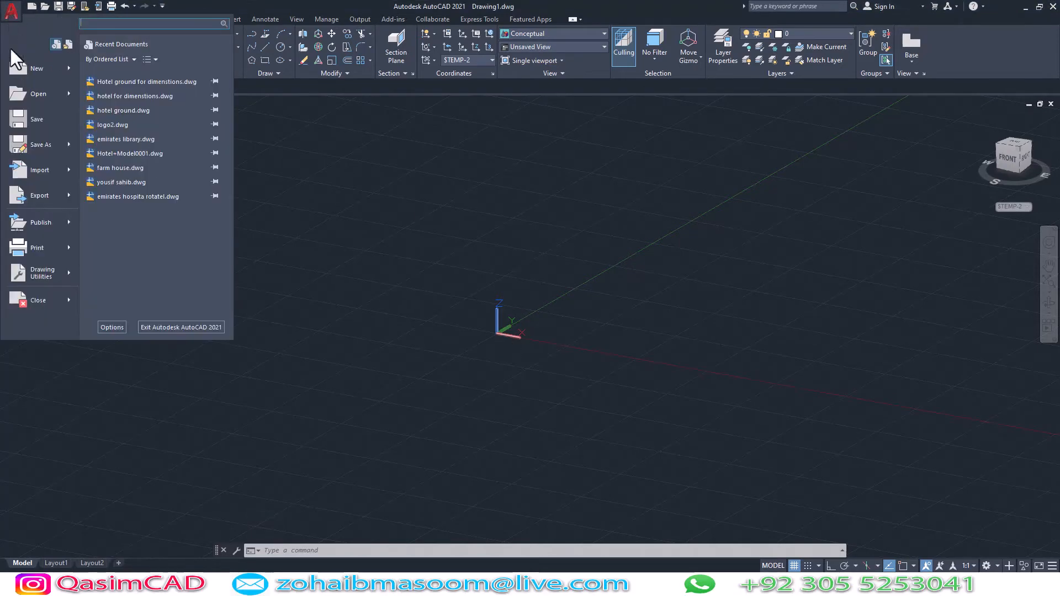
- Start an other-format import and choose the 22.3DS model from Downloads
left_click(39, 170)
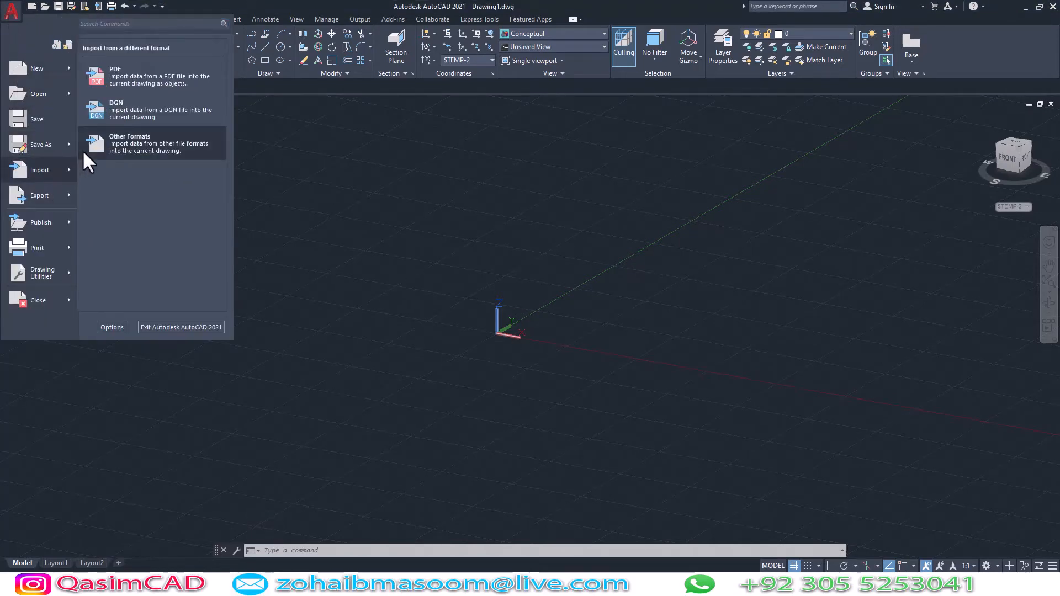
left_click(131, 143)
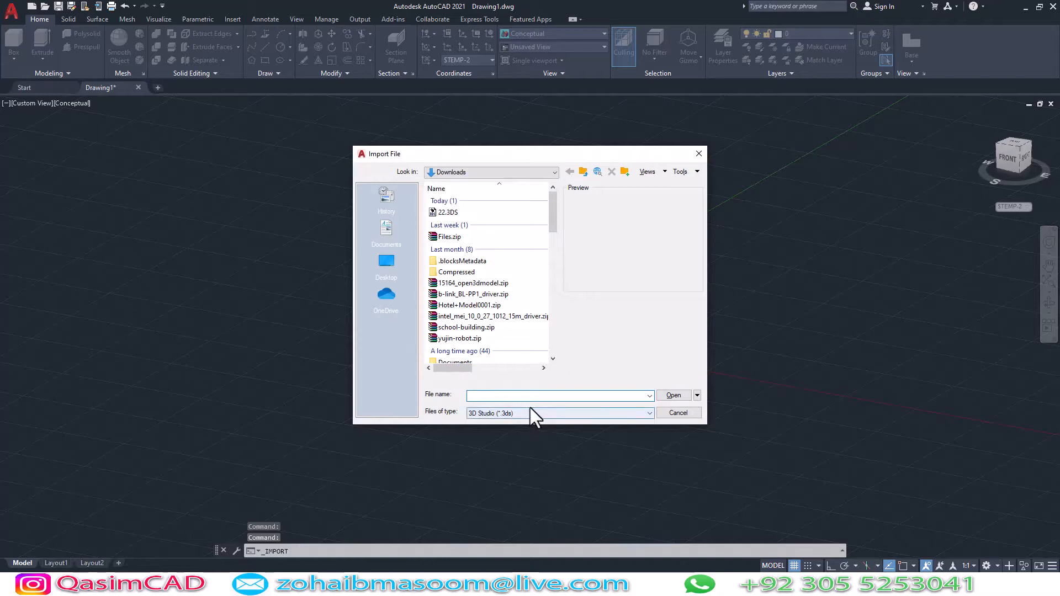
left_click(447, 212)
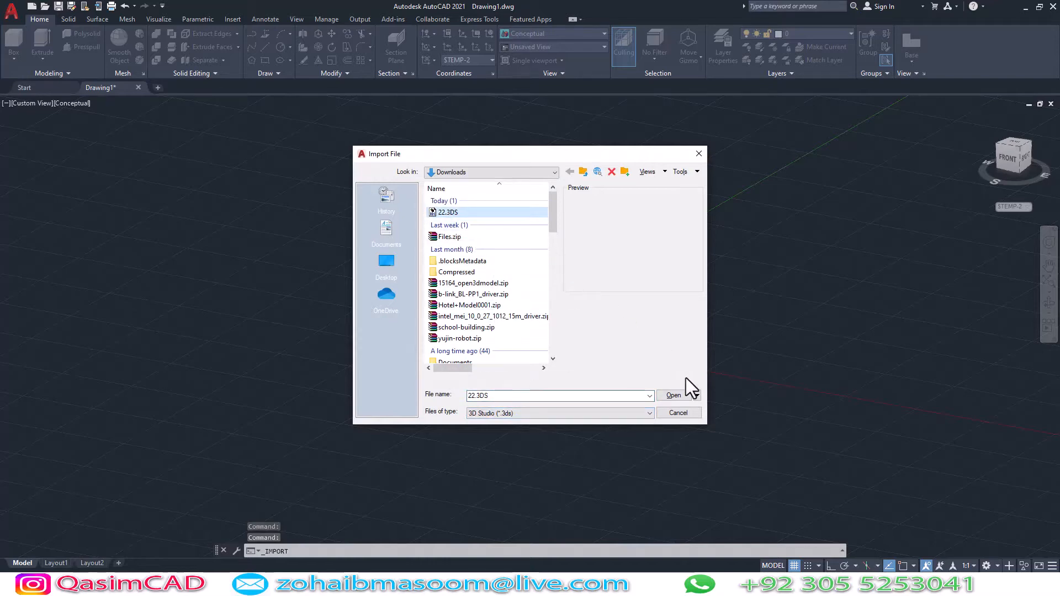
- Import every object from 22.3DS into the drawing via Add All
left_click(672, 396)
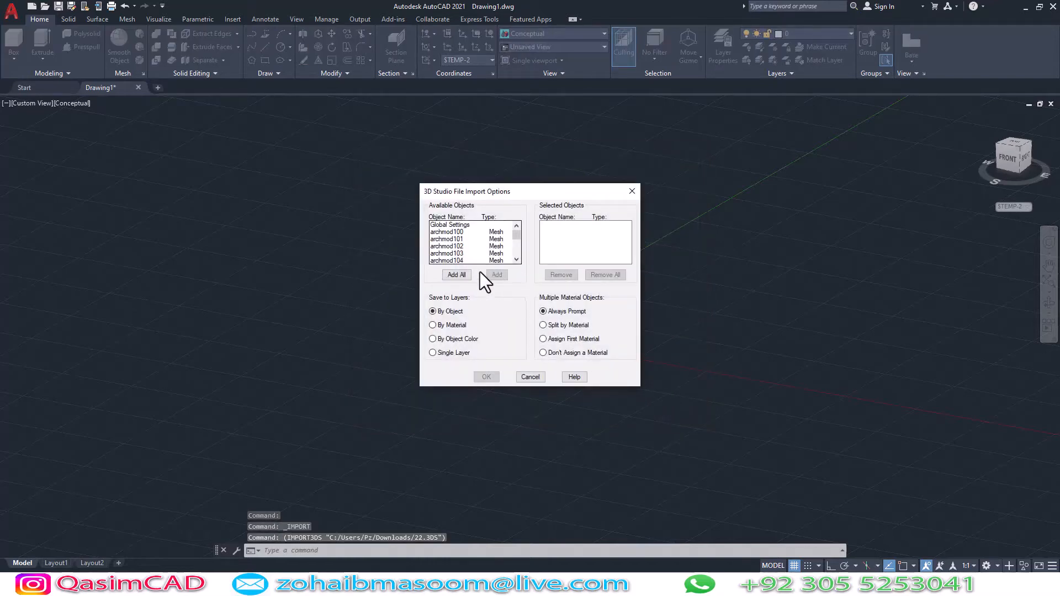
left_click(456, 275)
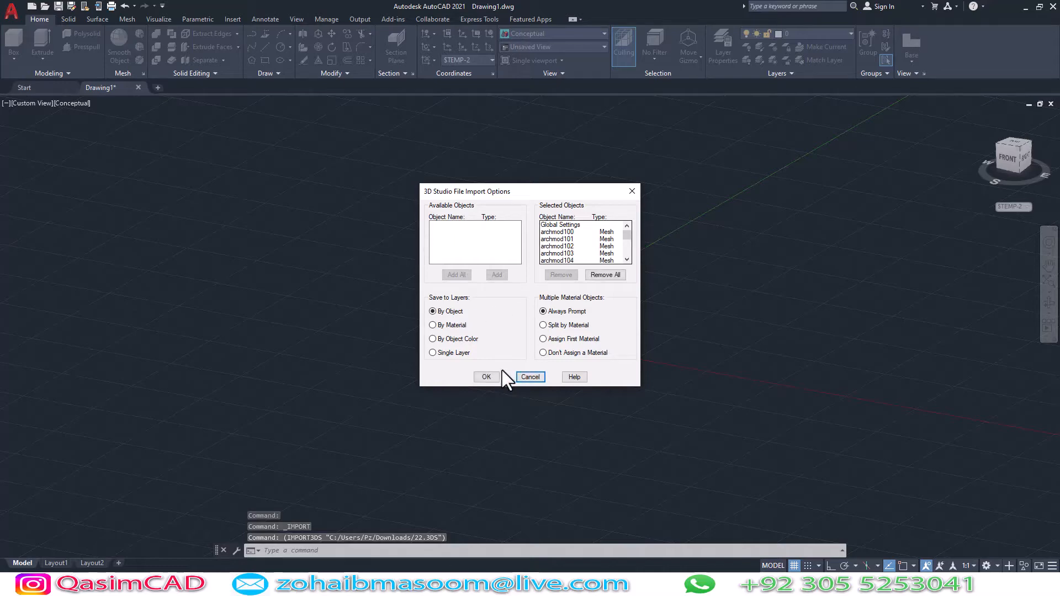
left_click(486, 377)
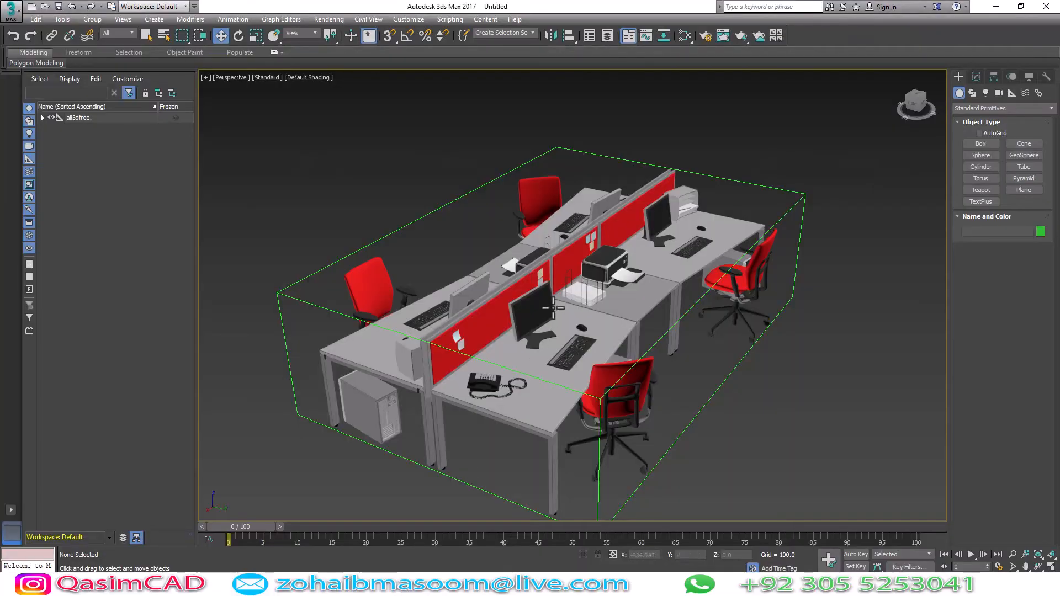
- In 3ds Max, start exporting the office workstation scene
left_click(11, 10)
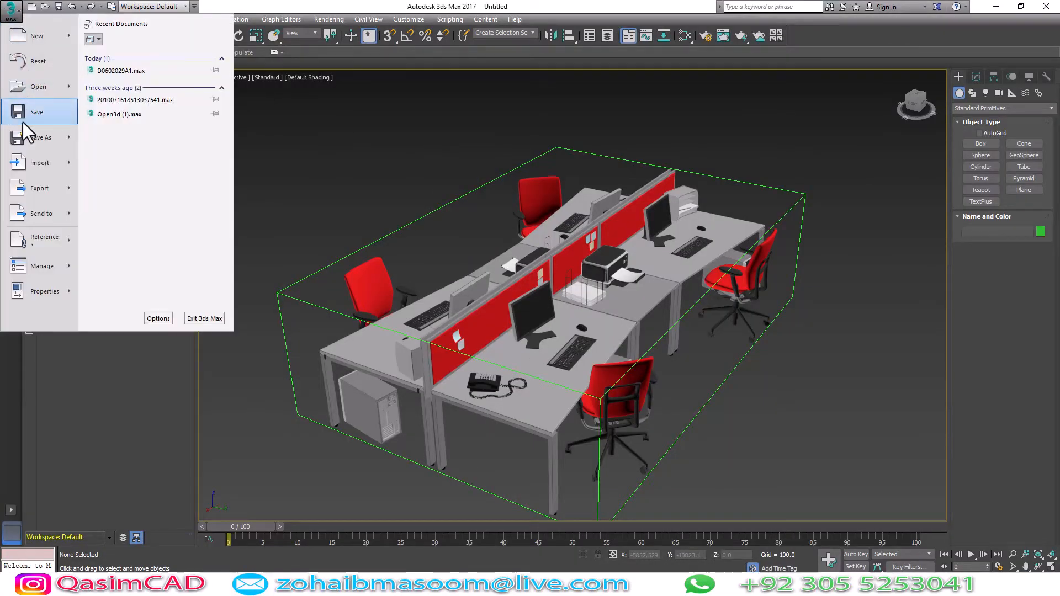
left_click(40, 188)
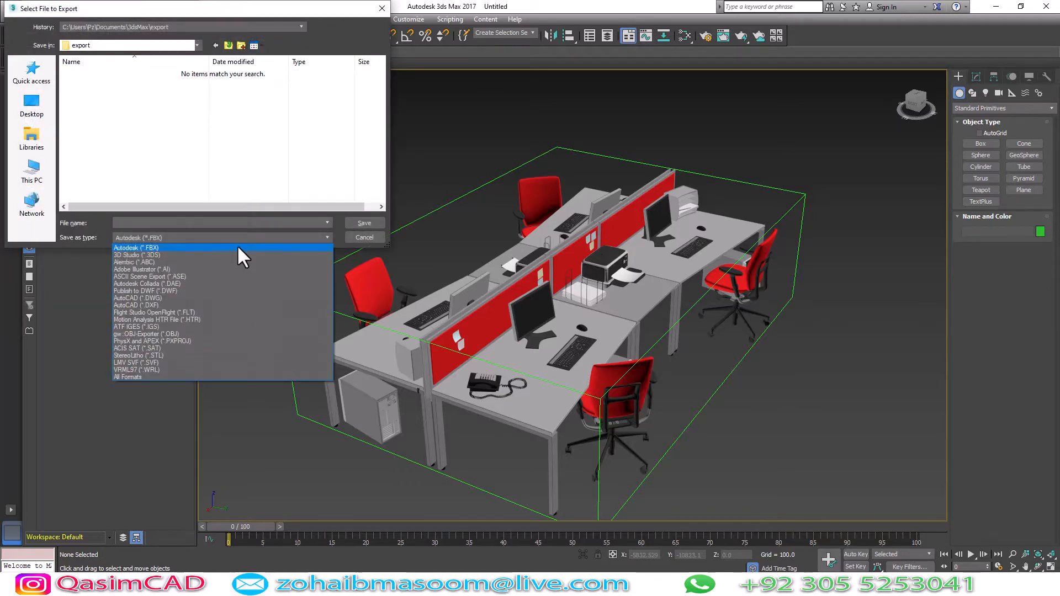
mouse_move(254, 284)
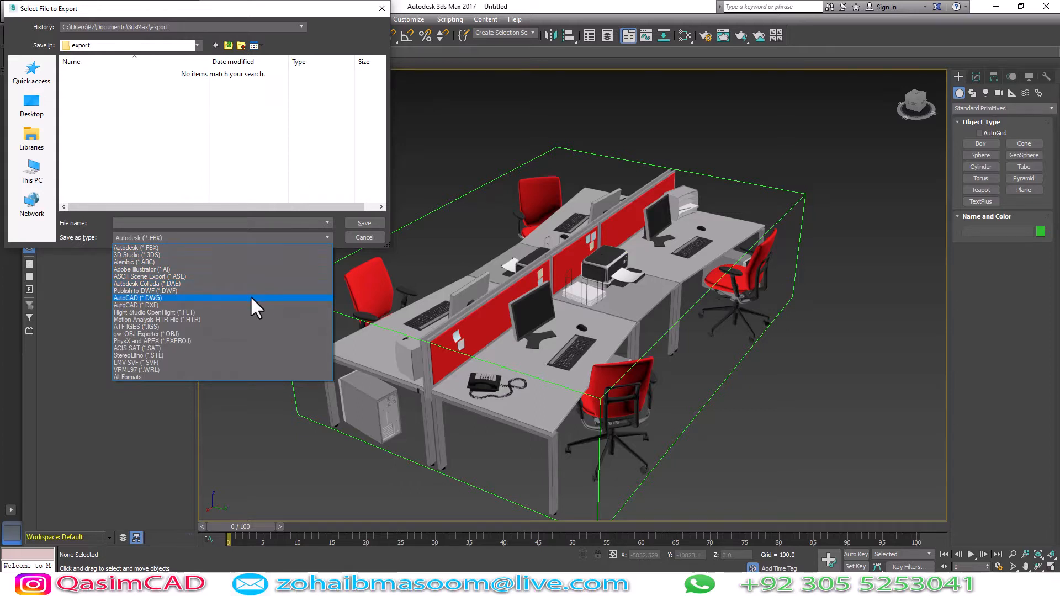
- Export as AutoCAD DWG named pc saved to the Desktop
left_click(139, 298)
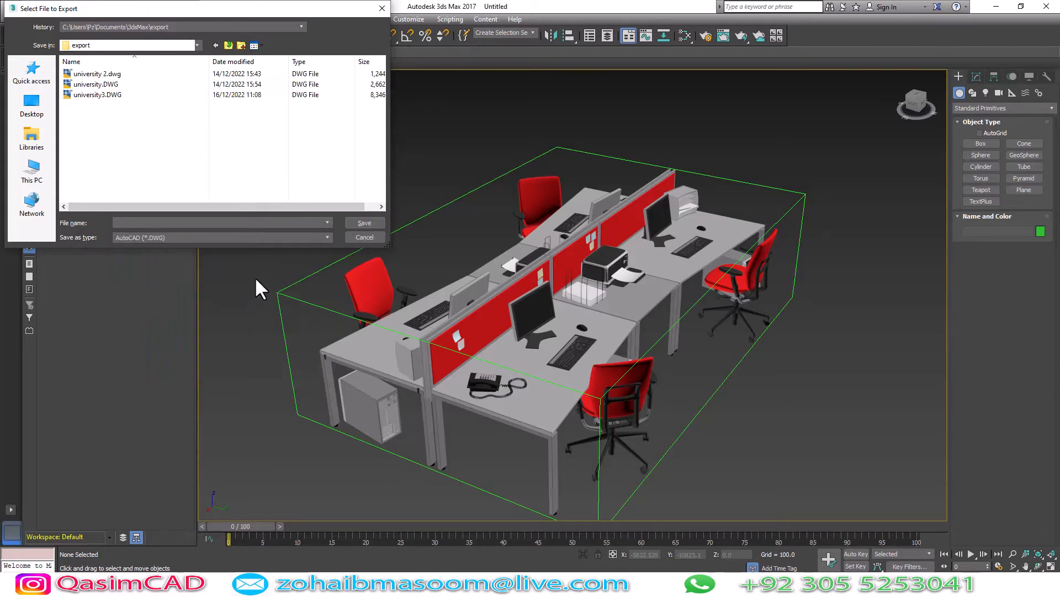
mouse_move(229, 45)
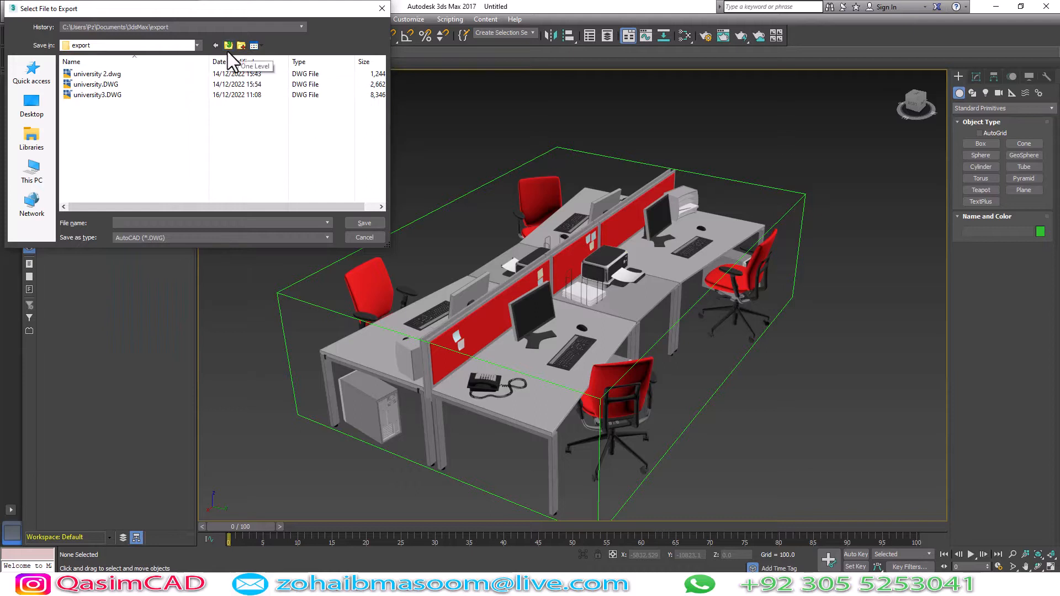
left_click(197, 44)
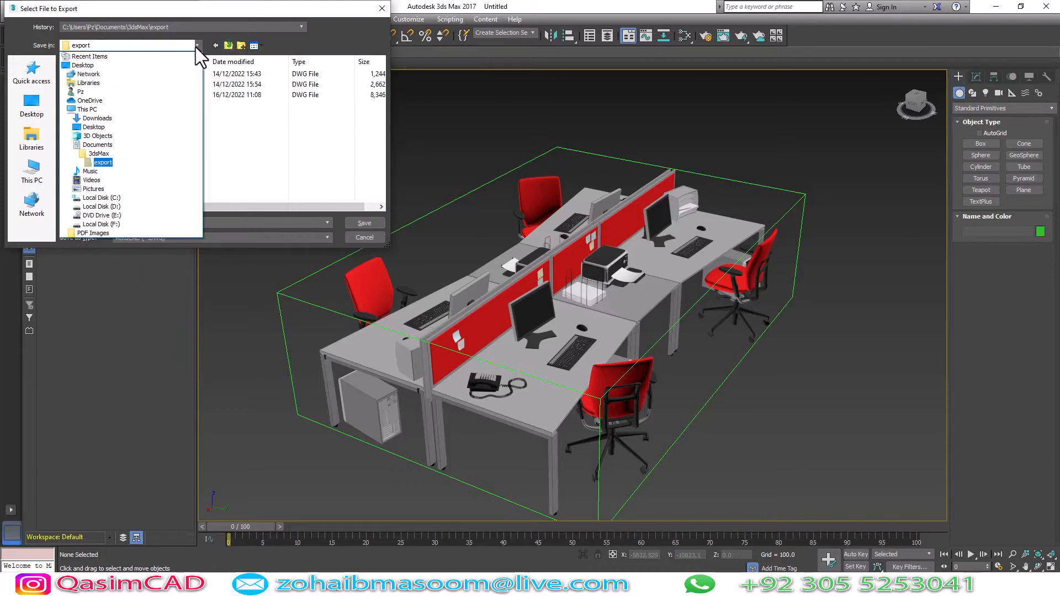
left_click(83, 65)
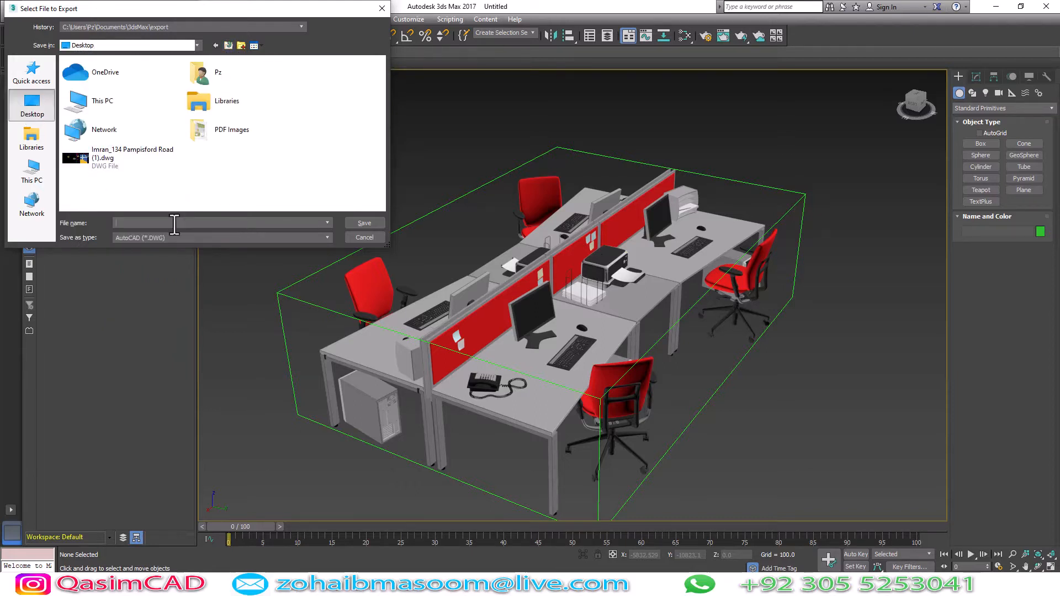
type("pc")
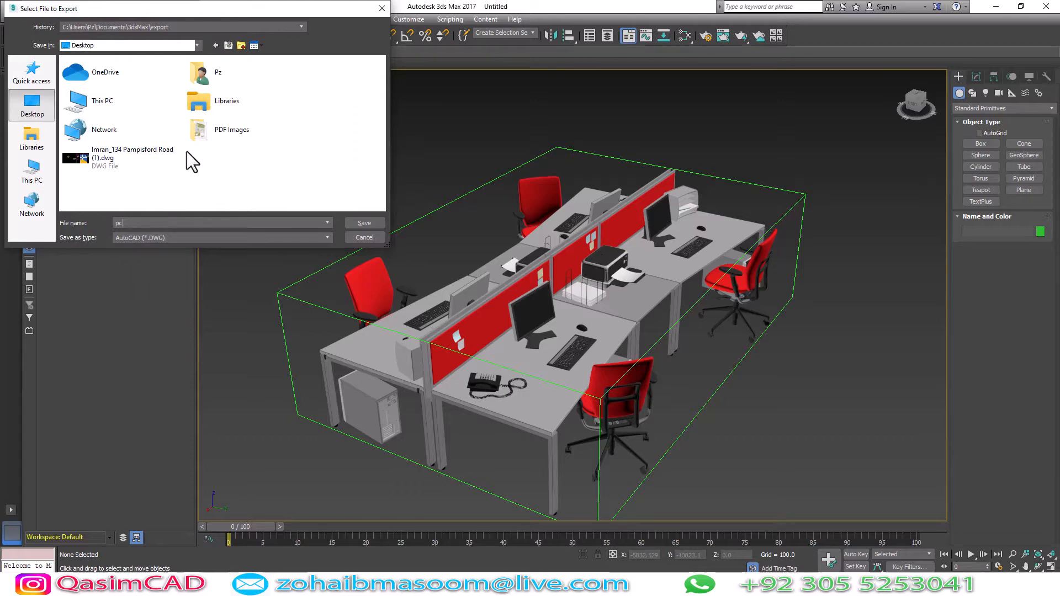
left_click(363, 222)
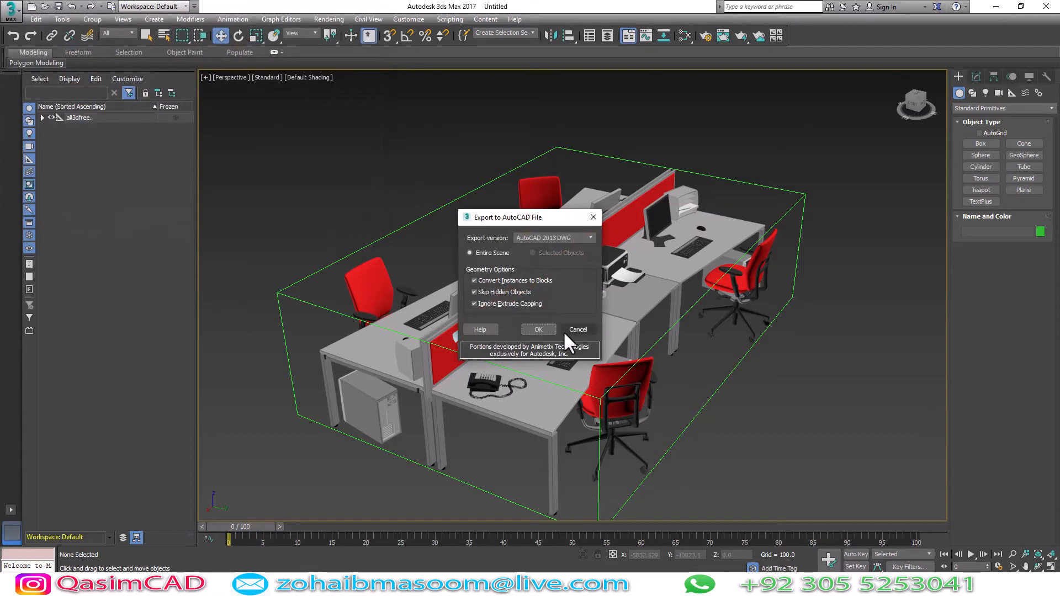
- Confirm the DWG export settings, then browse the Desktop in AutoCAD to find pc.DWG
left_click(537, 329)
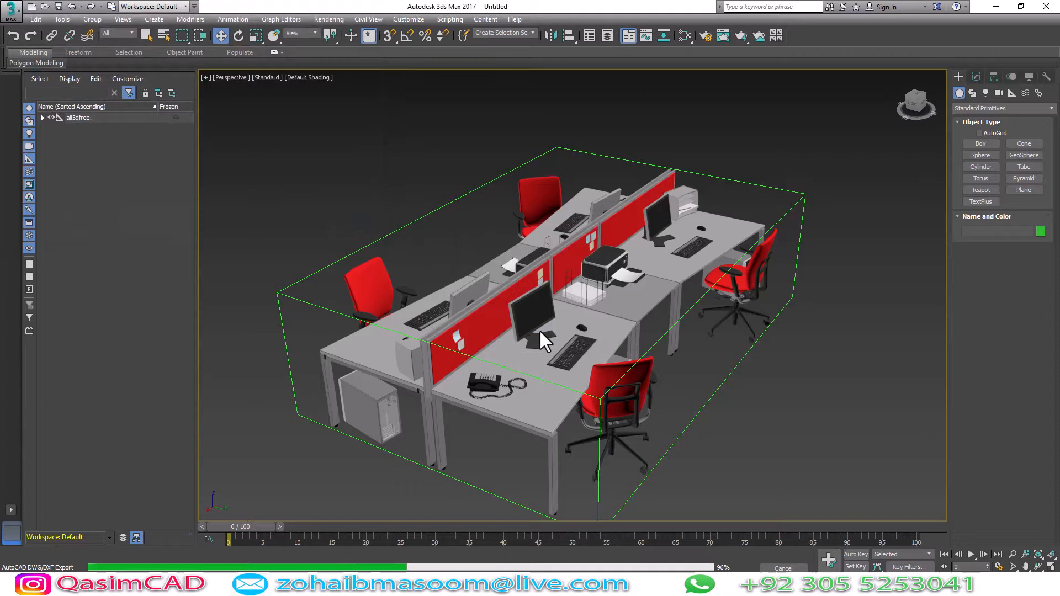
left_click(538, 338)
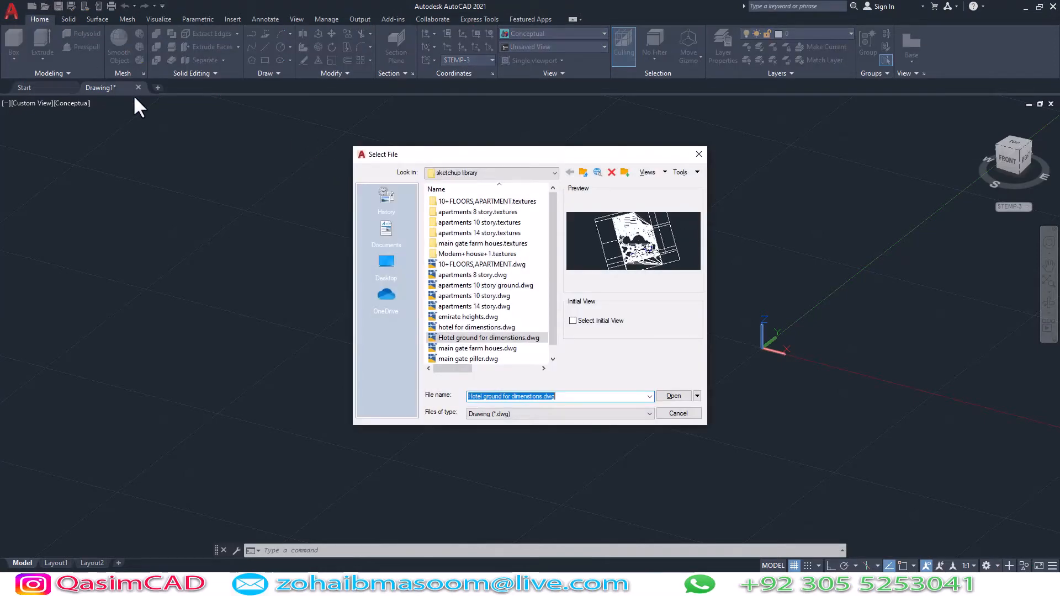
left_click(386, 262)
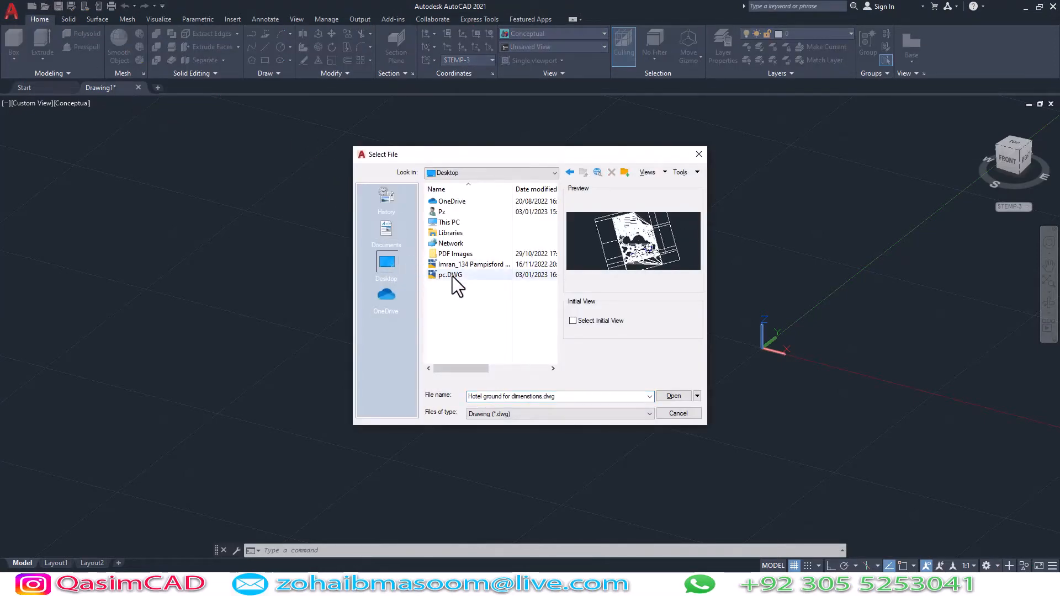